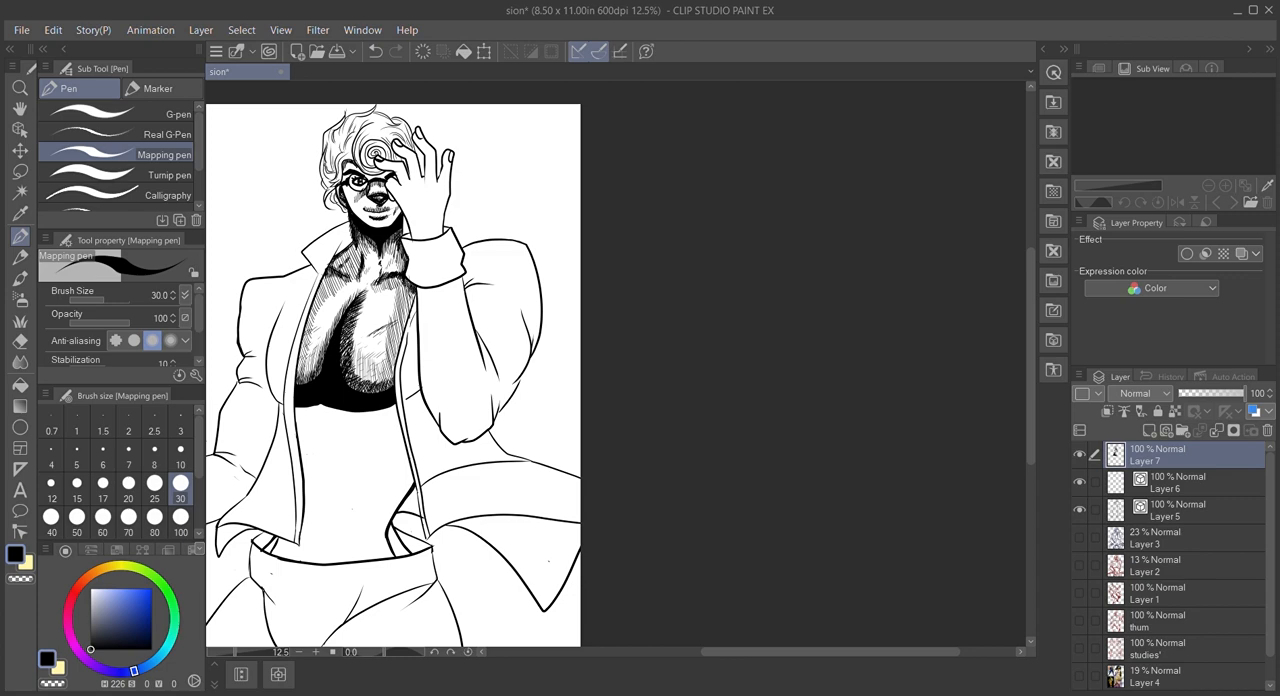
Scroll the canvas down toward the hand and jacket hem while hatching and filling shadows.
{"action": "scroll", "scroll_direction": "down", "scroll_amount": 3}
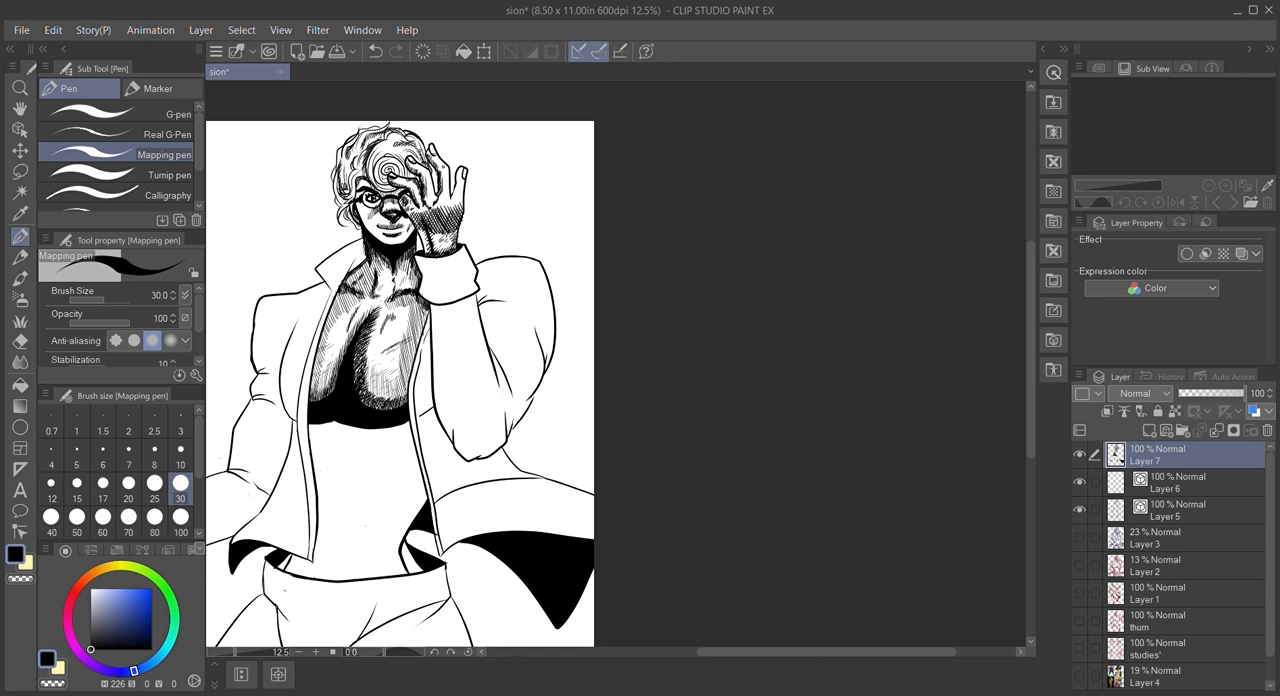
Scroll down to the pants and hatch shading onto the lower left sleeve near the hip.
{"action": "scroll", "scroll_direction": "down", "scroll_amount": 3}
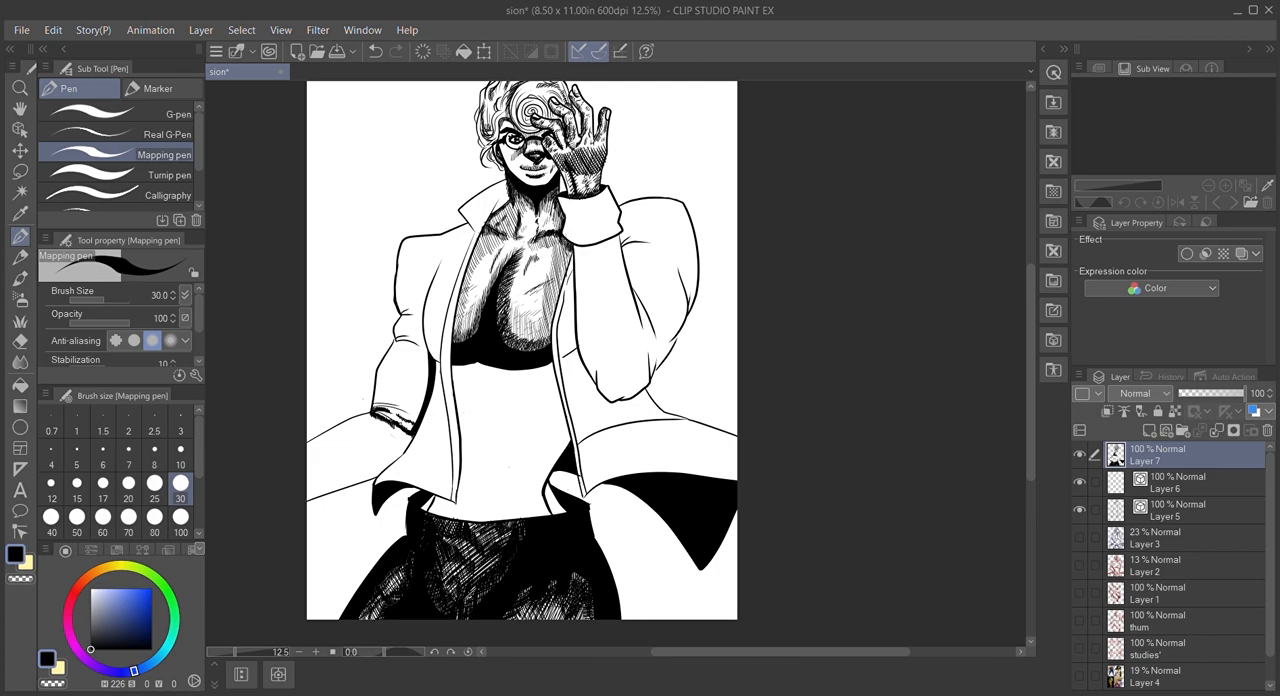
{"action": "left_click_drag", "start_coordinate": [400, 310], "coordinate": [395, 420]}
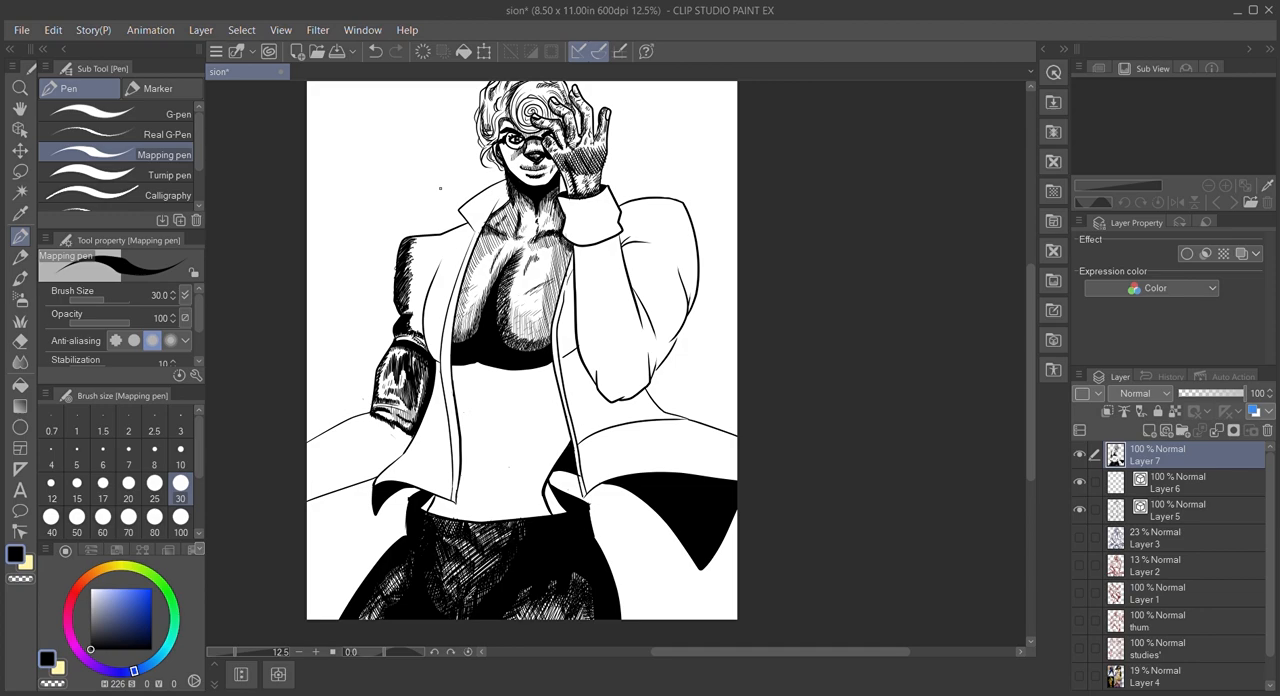